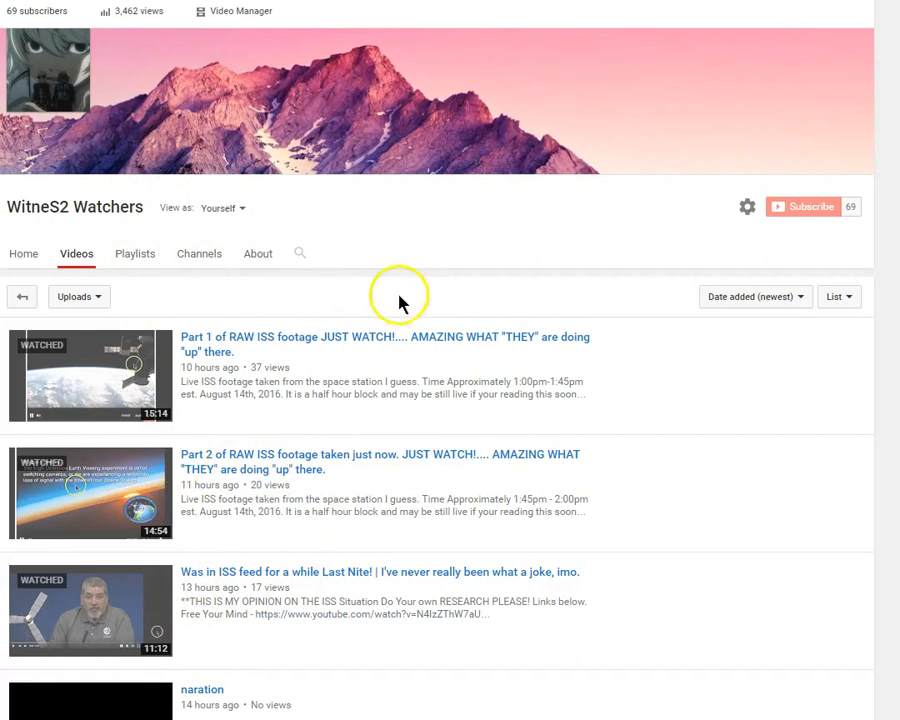
{"action": "mouse_move", "coordinate": [352, 488]}
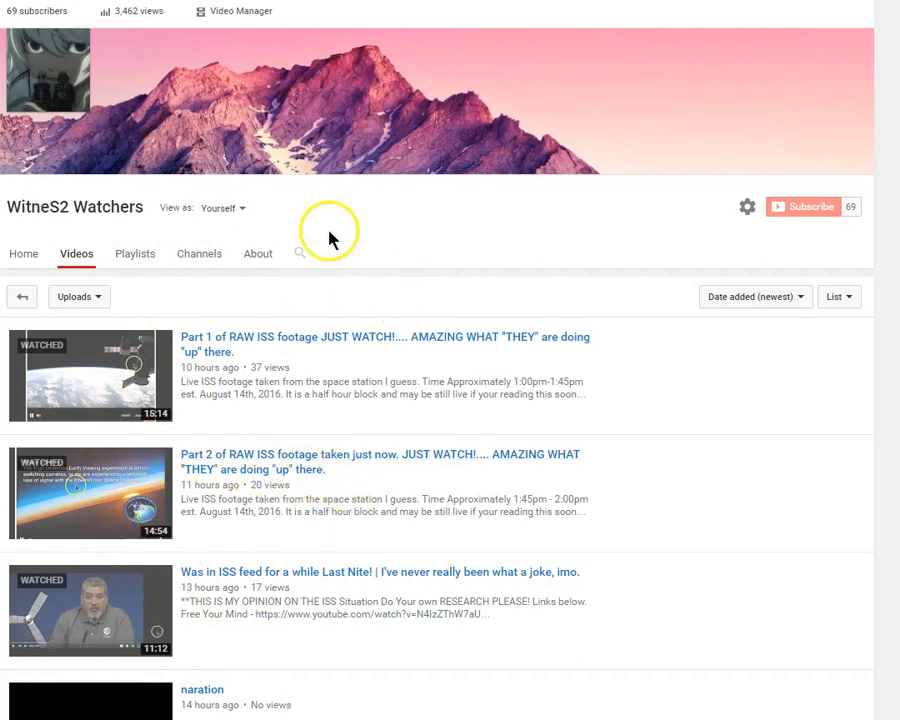
{"action": "mouse_move", "coordinate": [168, 410]}
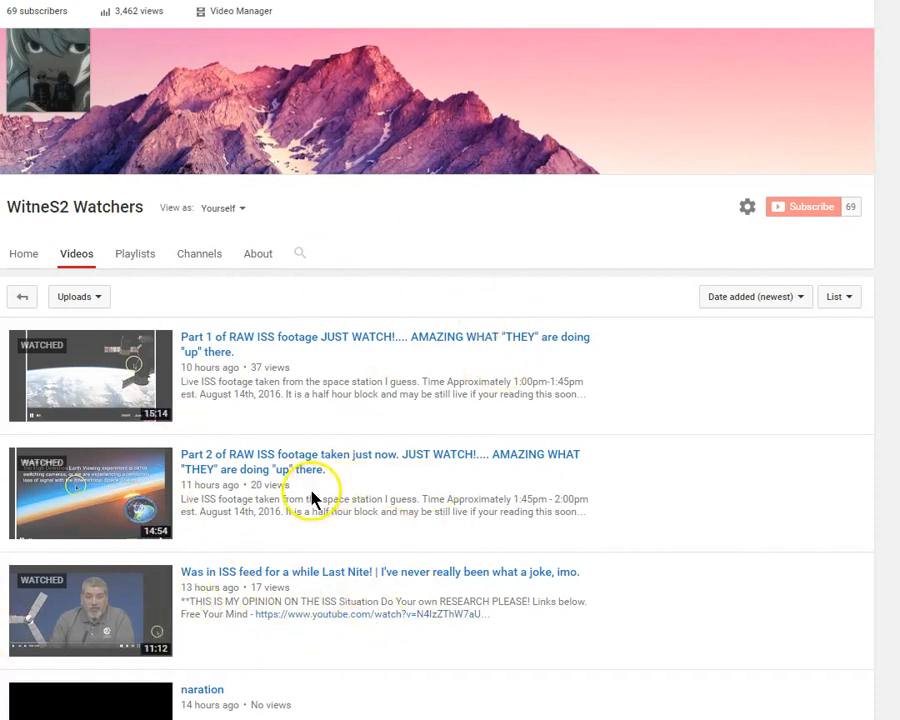
{"action": "mouse_move", "coordinate": [313, 498]}
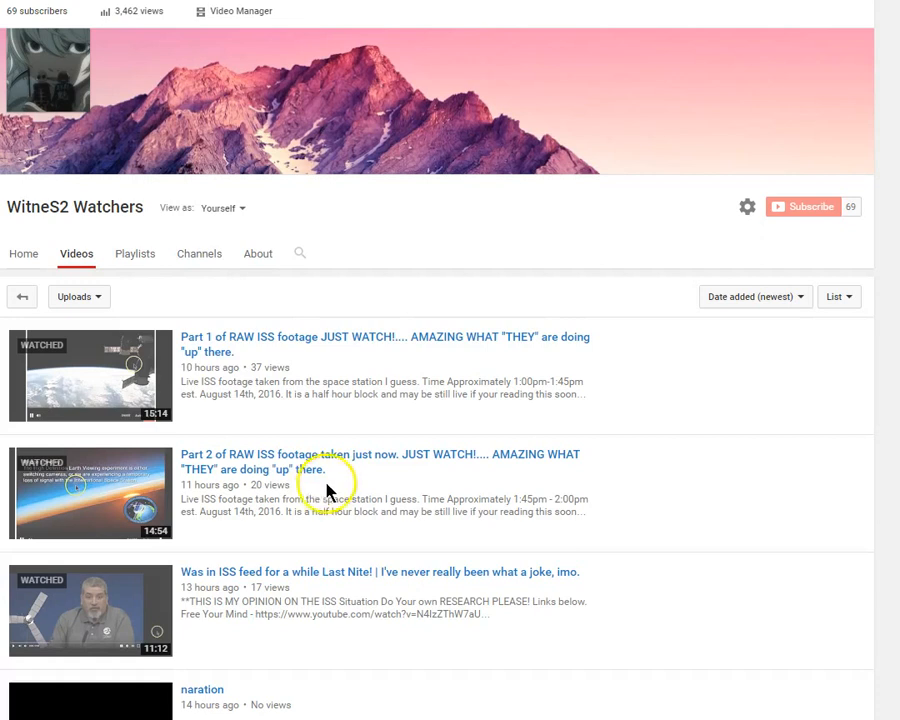
{"action": "mouse_move", "coordinate": [478, 528]}
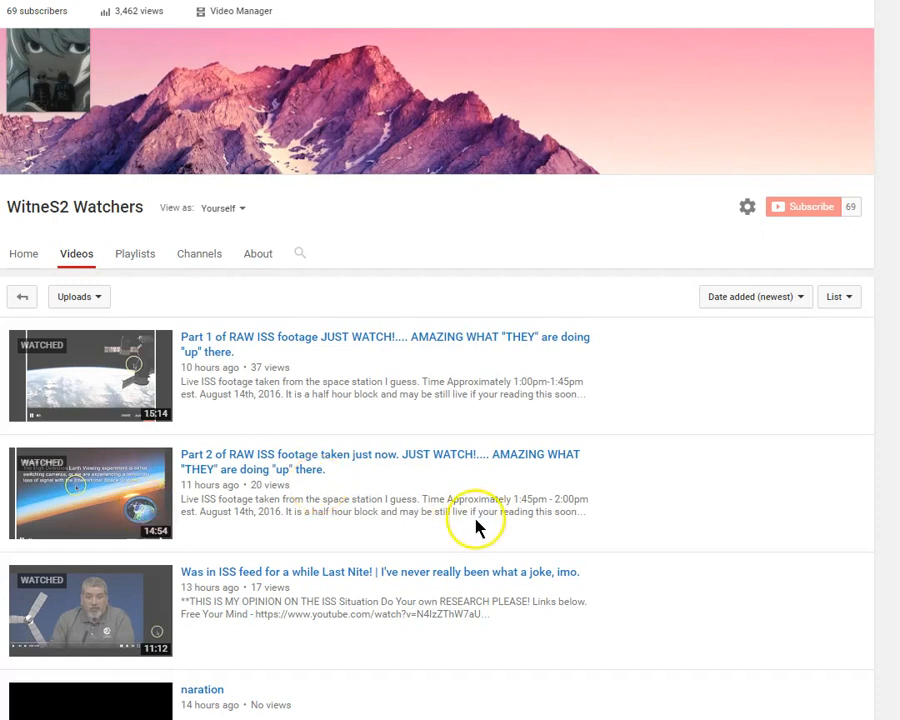
{"action": "mouse_move", "coordinate": [585, 270]}
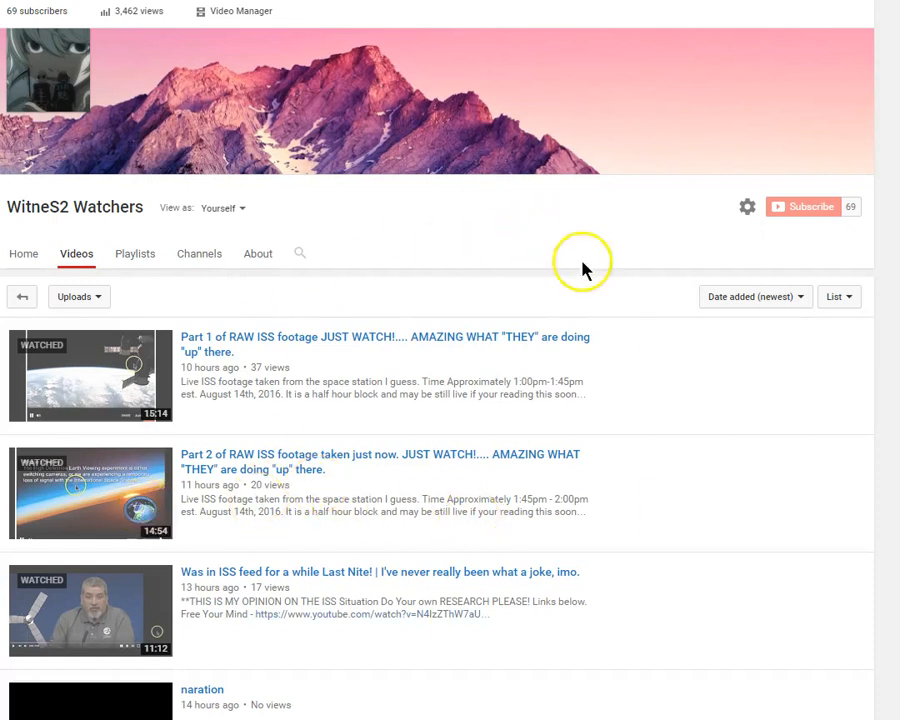
{"action": "mouse_move", "coordinate": [425, 710]}
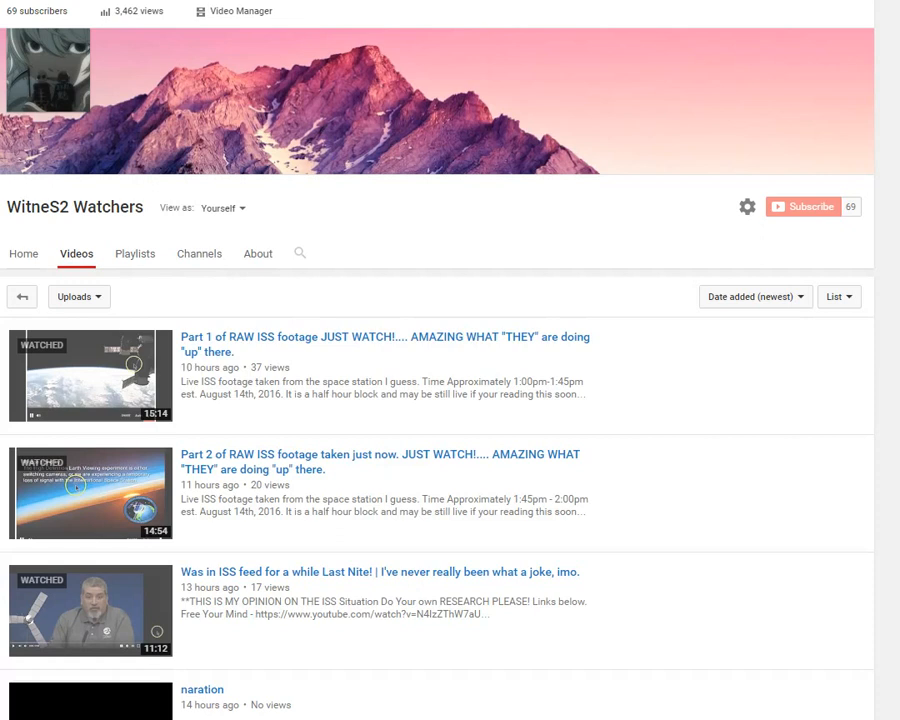
{"action": "mouse_move", "coordinate": [487, 358]}
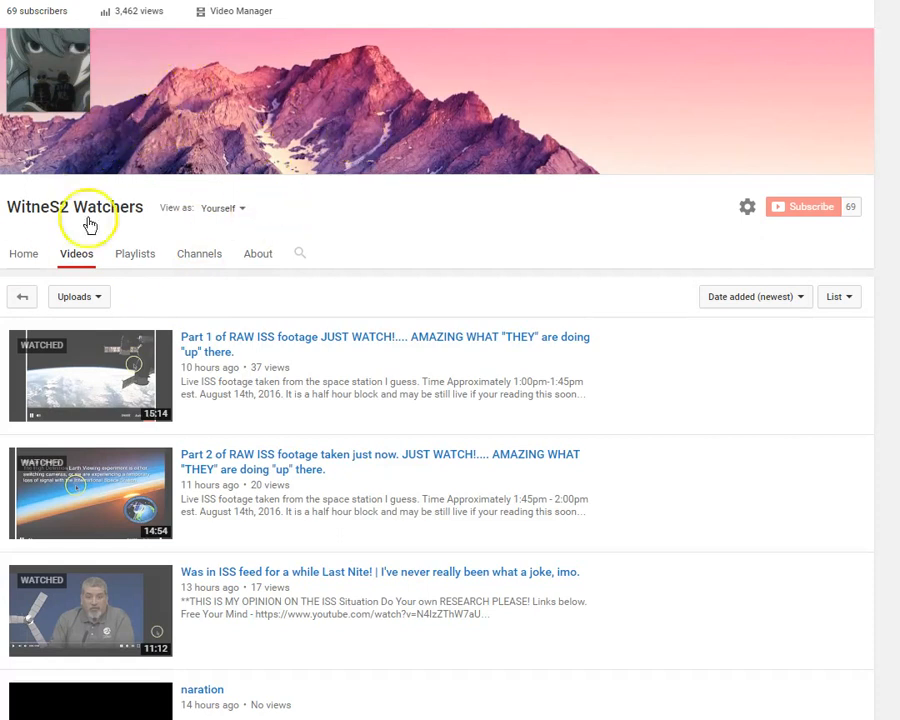
{"action": "mouse_move", "coordinate": [395, 245]}
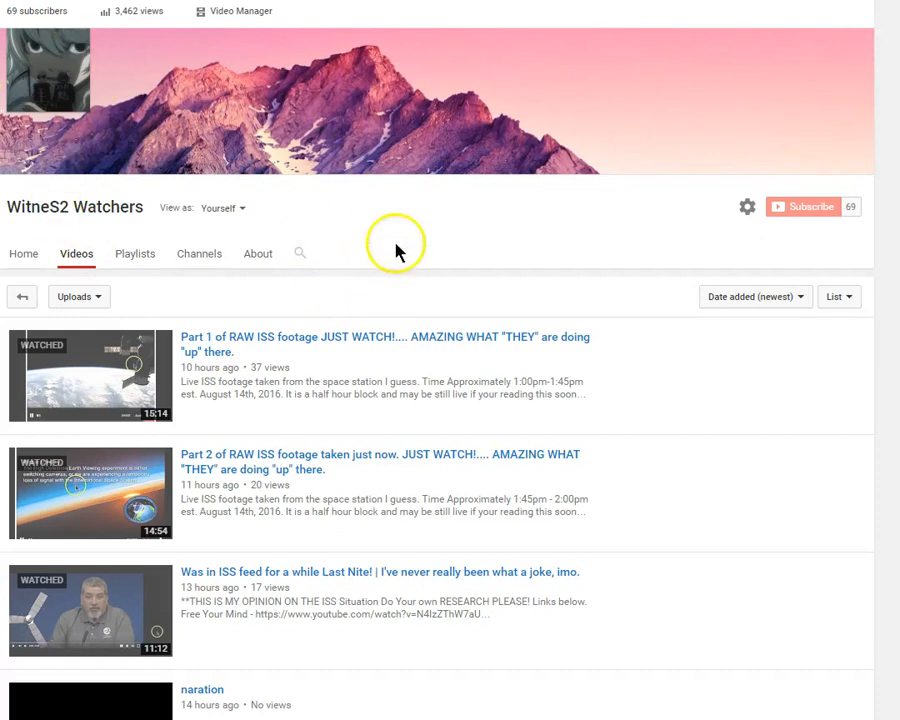
{"action": "mouse_move", "coordinate": [190, 205]}
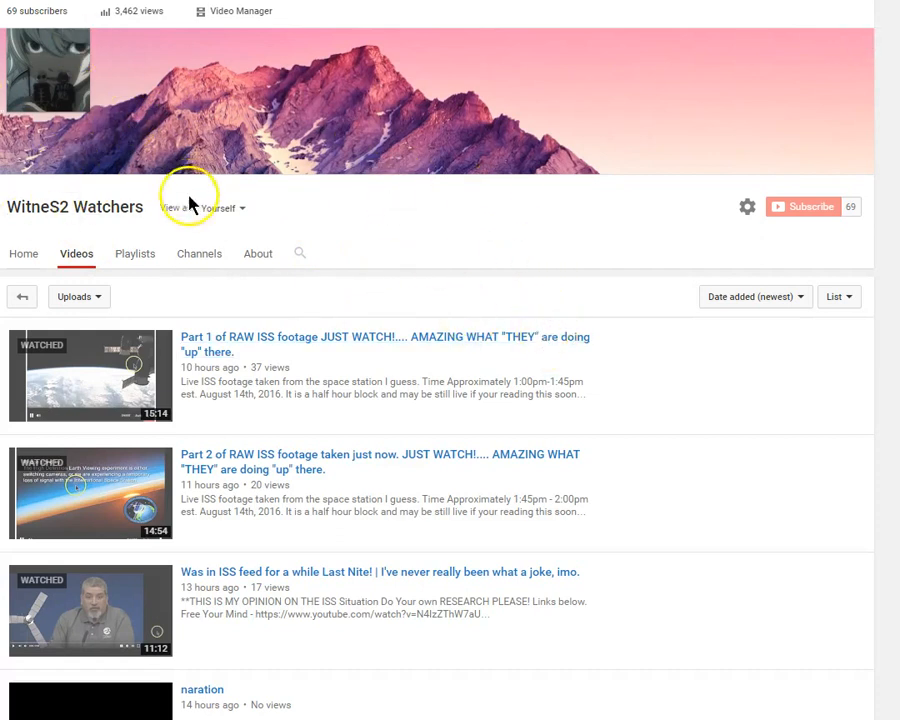
{"action": "mouse_move", "coordinate": [661, 222]}
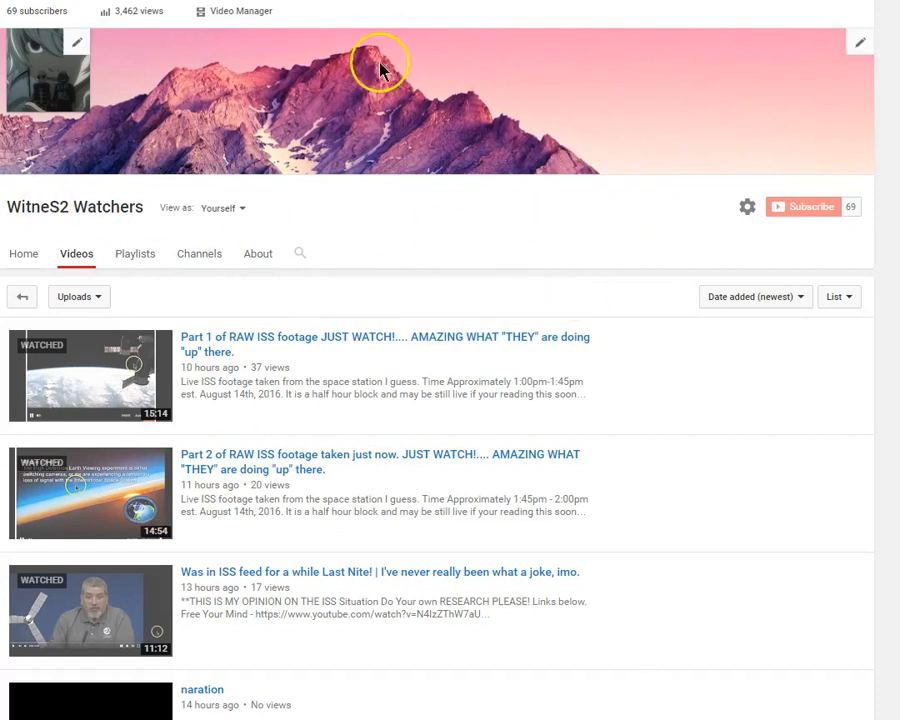
{"action": "mouse_move", "coordinate": [146, 468]}
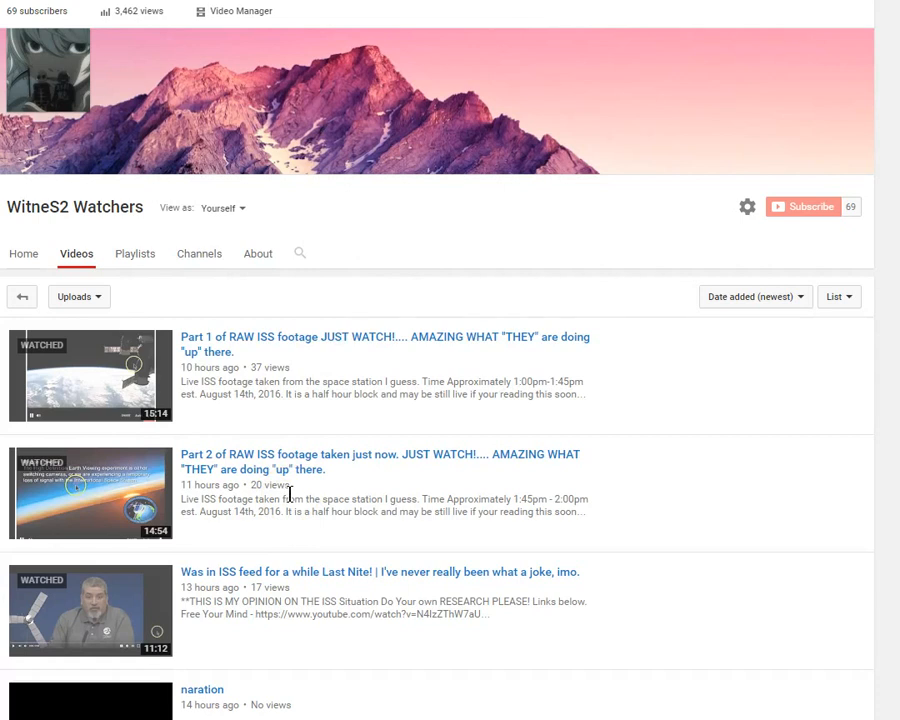
{"action": "mouse_move", "coordinate": [78, 403]}
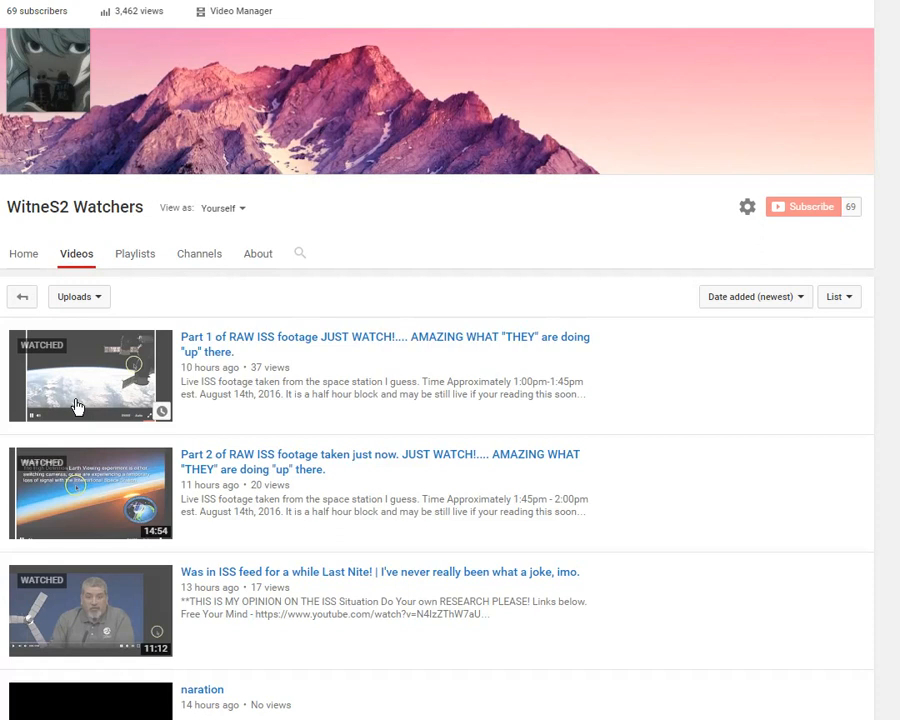
{"action": "mouse_move", "coordinate": [30, 540]}
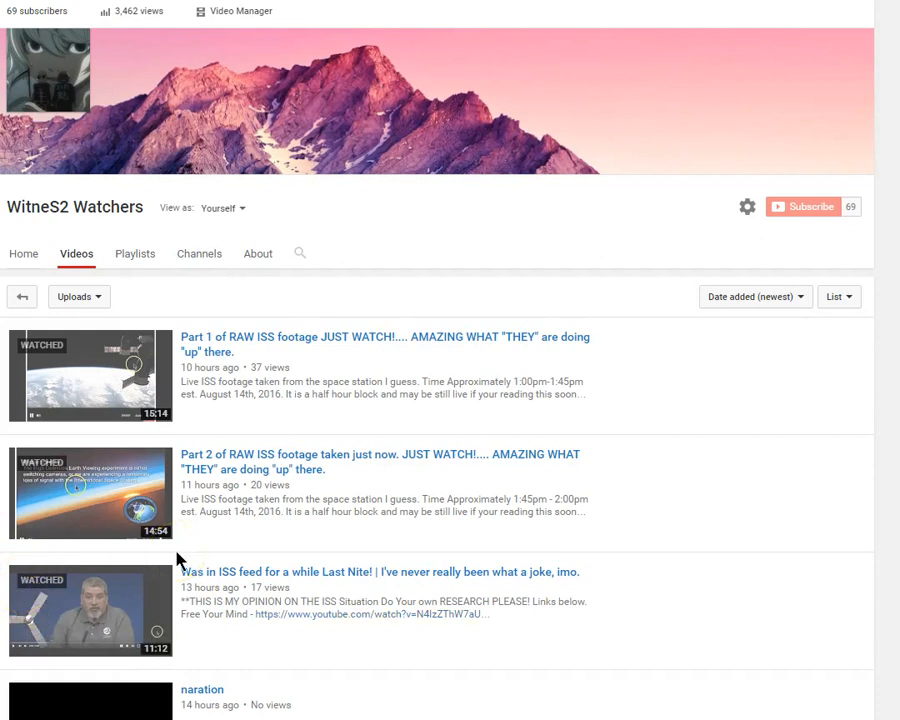
{"action": "mouse_move", "coordinate": [250, 500]}
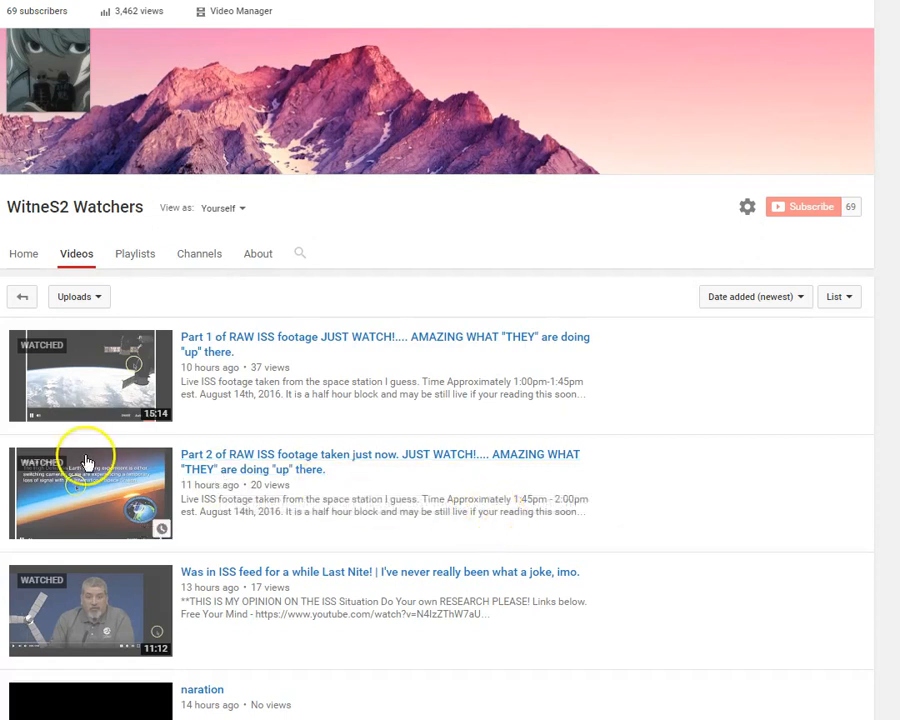
{"action": "mouse_move", "coordinate": [143, 362]}
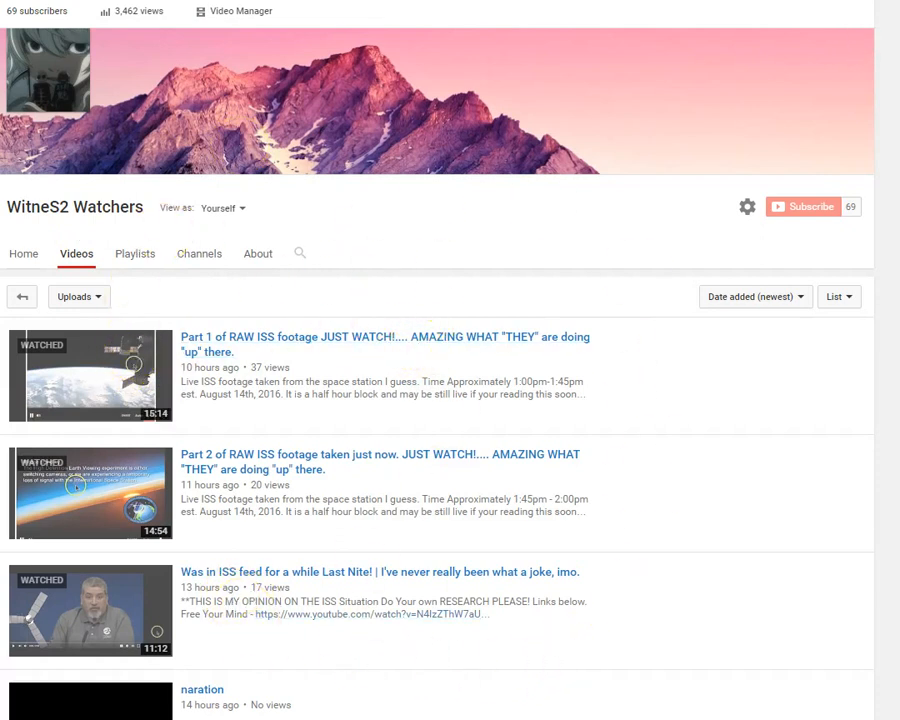
{"action": "mouse_move", "coordinate": [563, 567]}
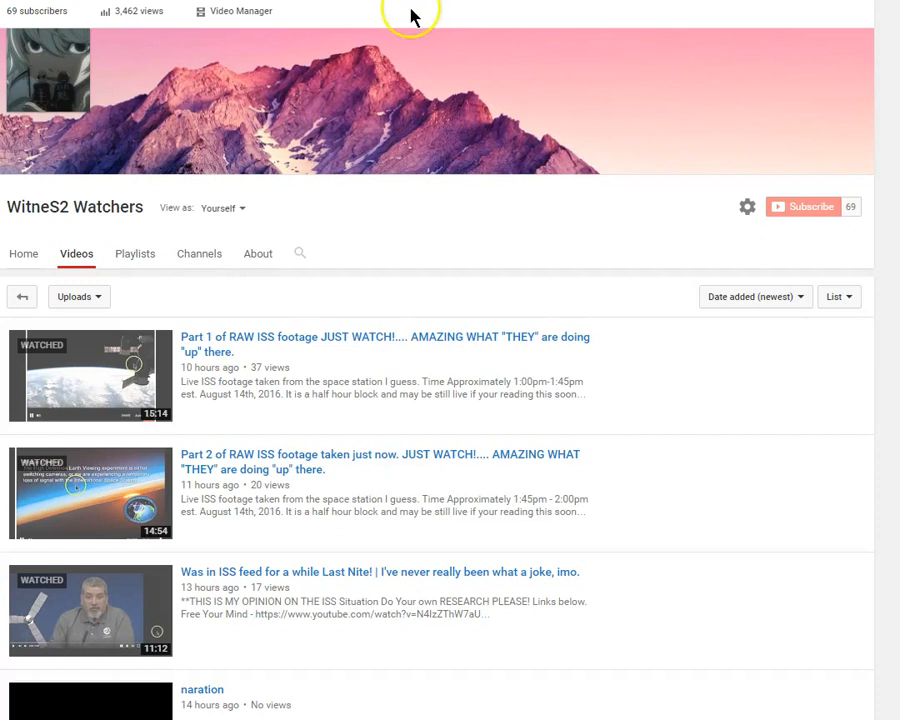
{"action": "mouse_move", "coordinate": [407, 14]}
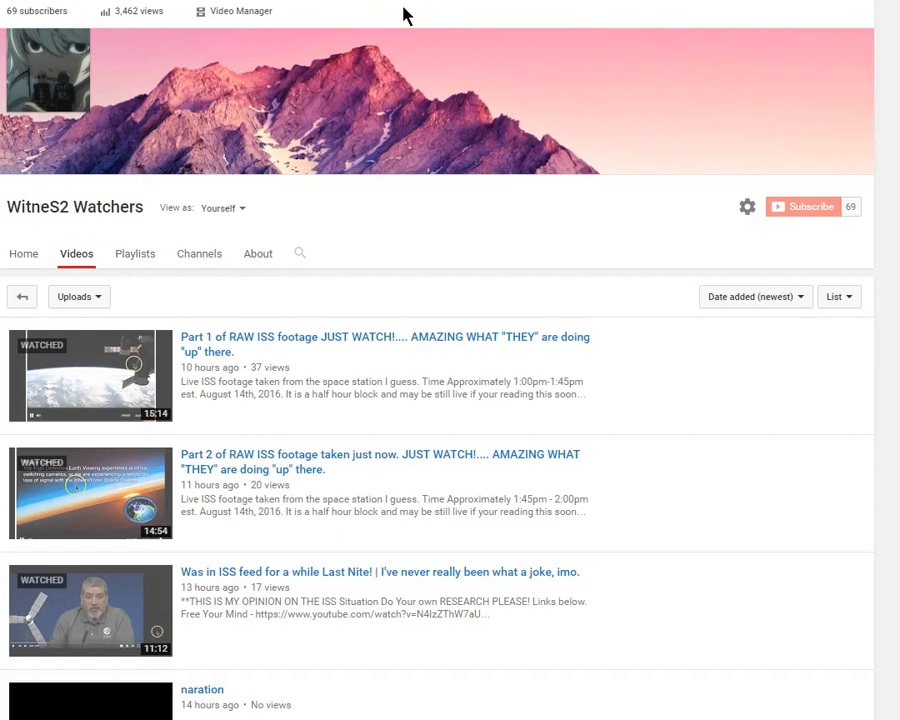
{"action": "mouse_move", "coordinate": [710, 213]}
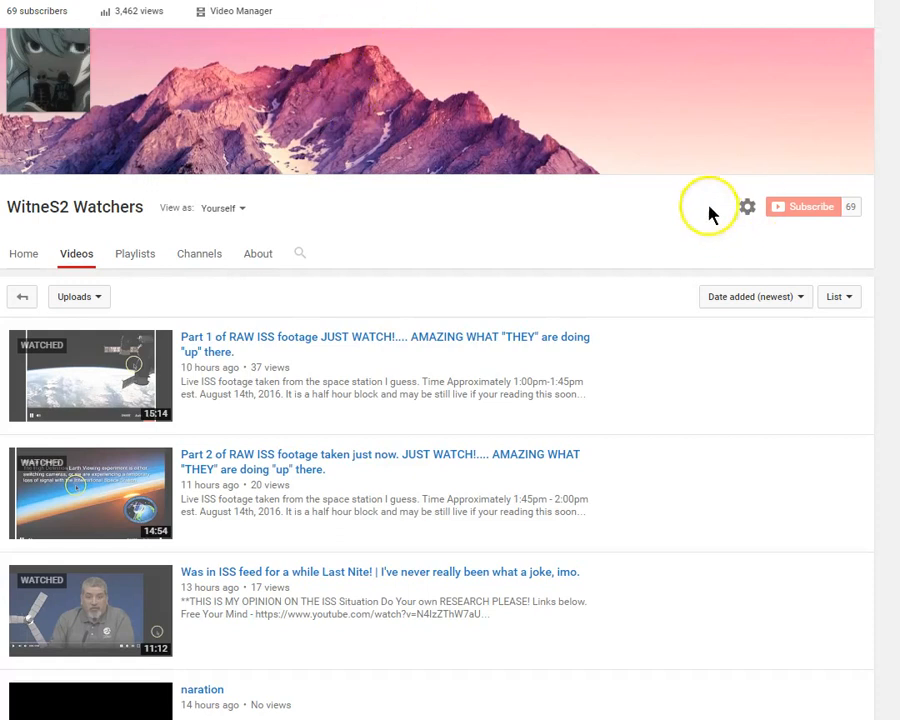
{"action": "mouse_move", "coordinate": [443, 13]}
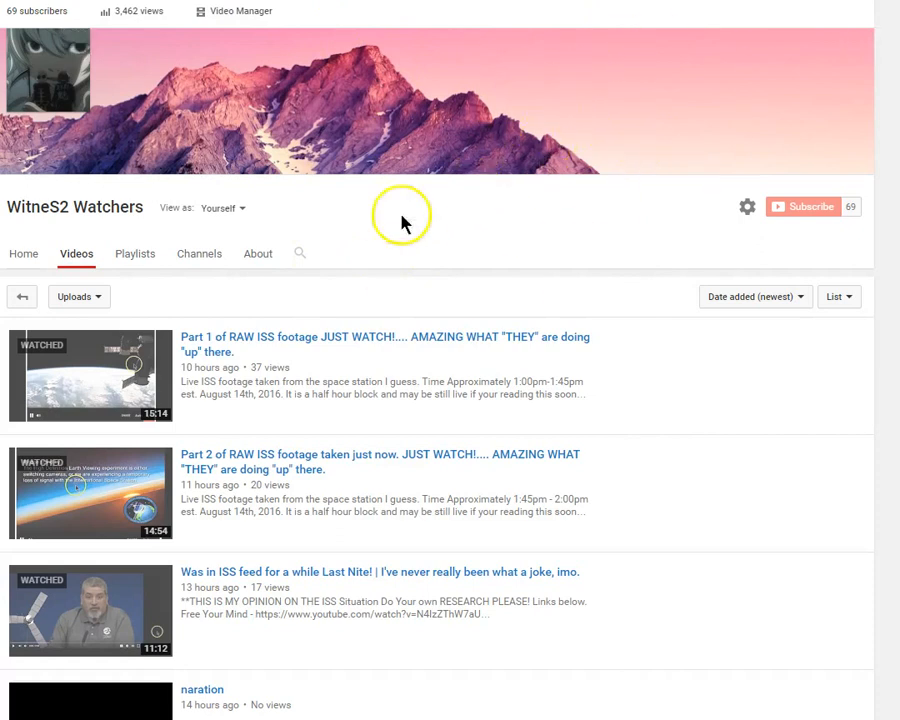
{"action": "mouse_move", "coordinate": [318, 158]}
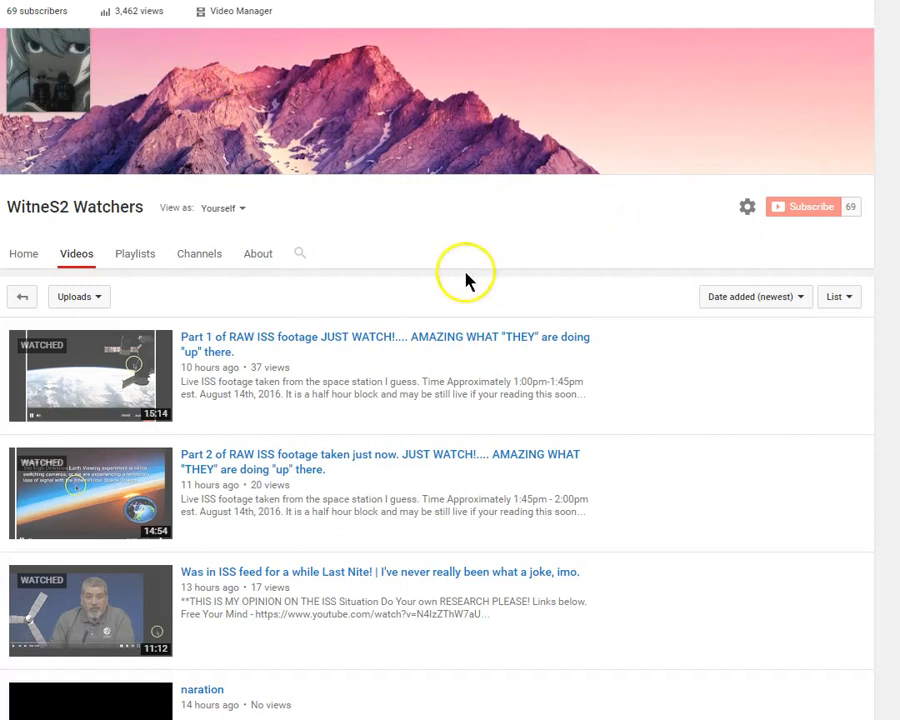
{"action": "mouse_move", "coordinate": [627, 208]}
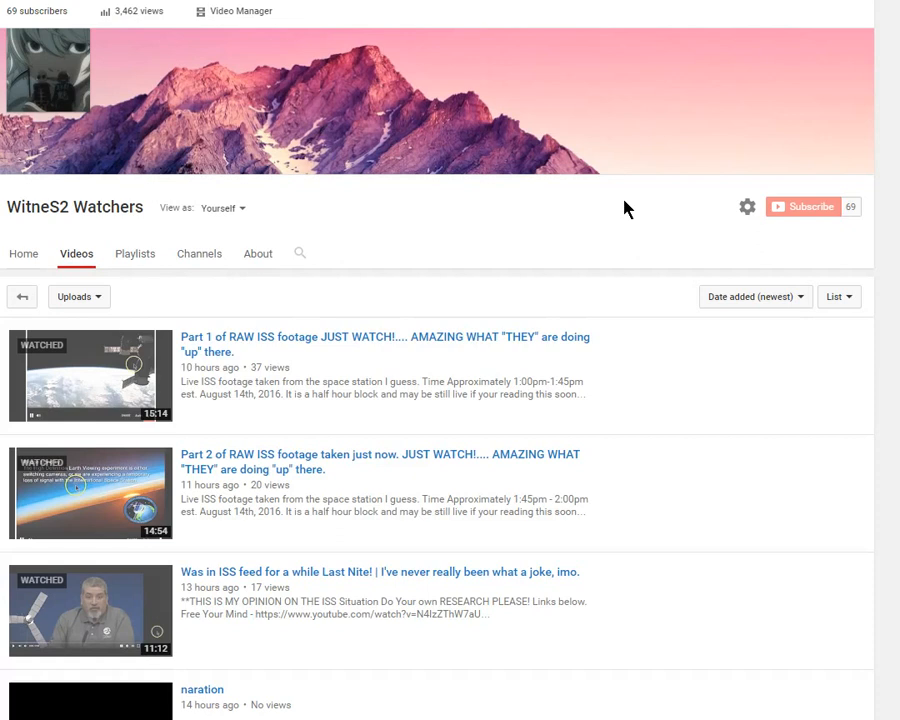
{"action": "mouse_move", "coordinate": [584, 200]}
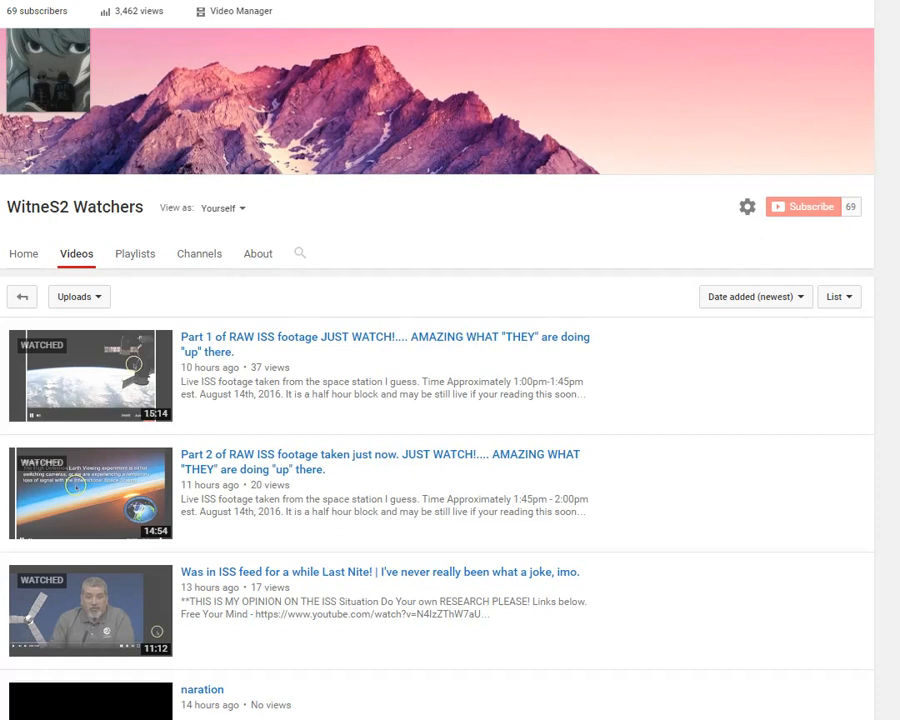
{"action": "mouse_move", "coordinate": [795, 47]}
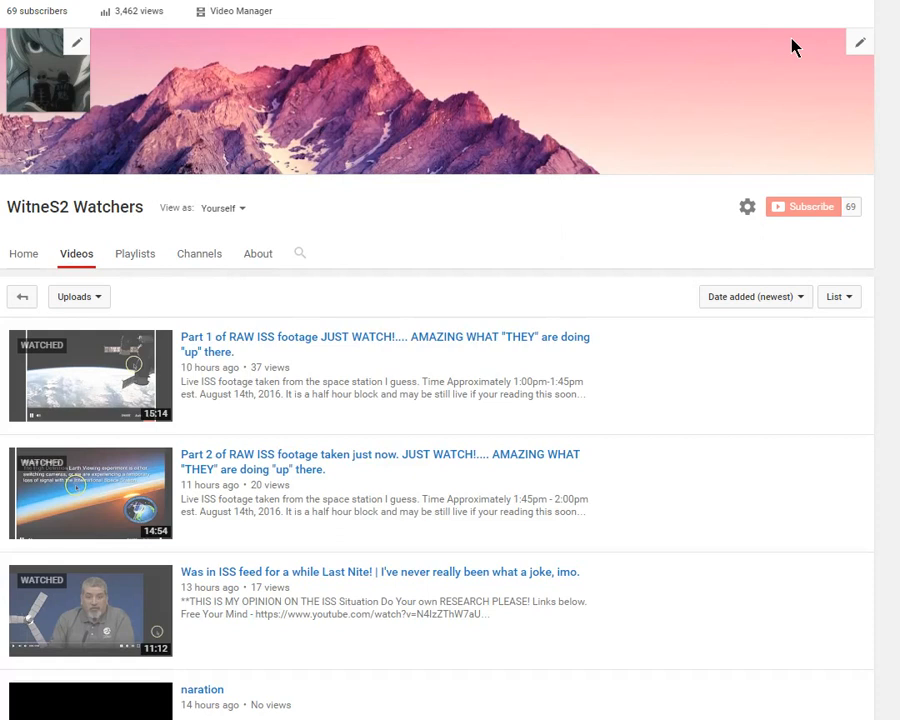
{"action": "mouse_move", "coordinate": [735, 103]}
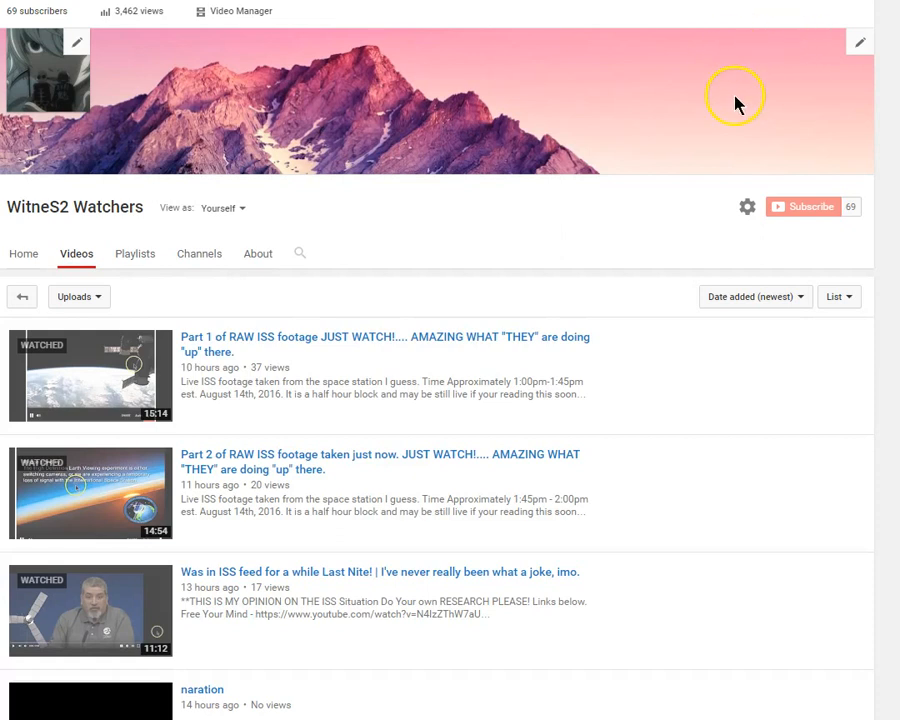
{"action": "mouse_move", "coordinate": [224, 452]}
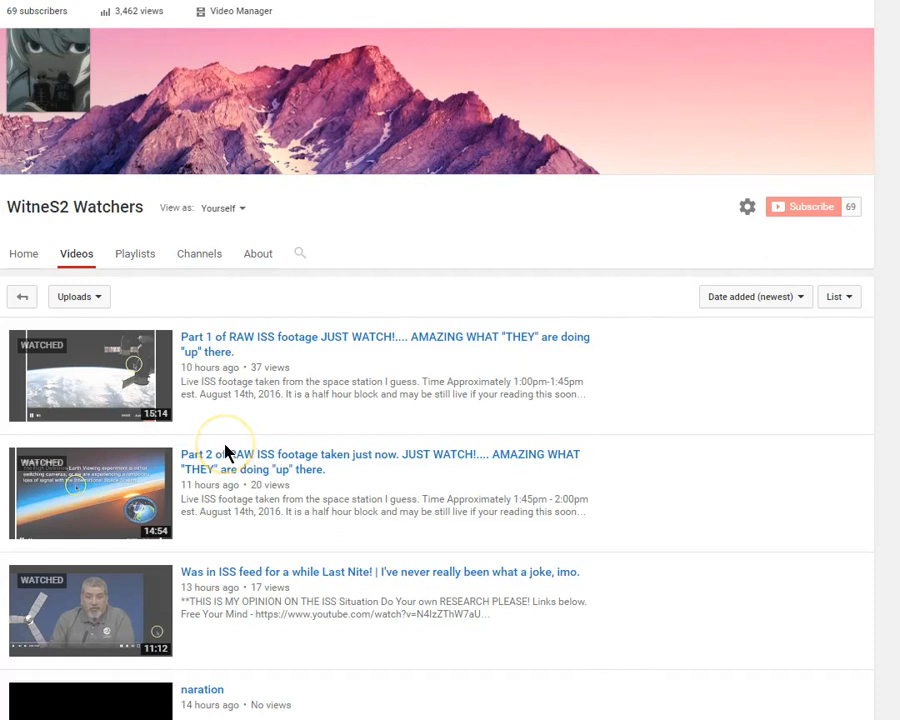
{"action": "mouse_move", "coordinate": [225, 452]}
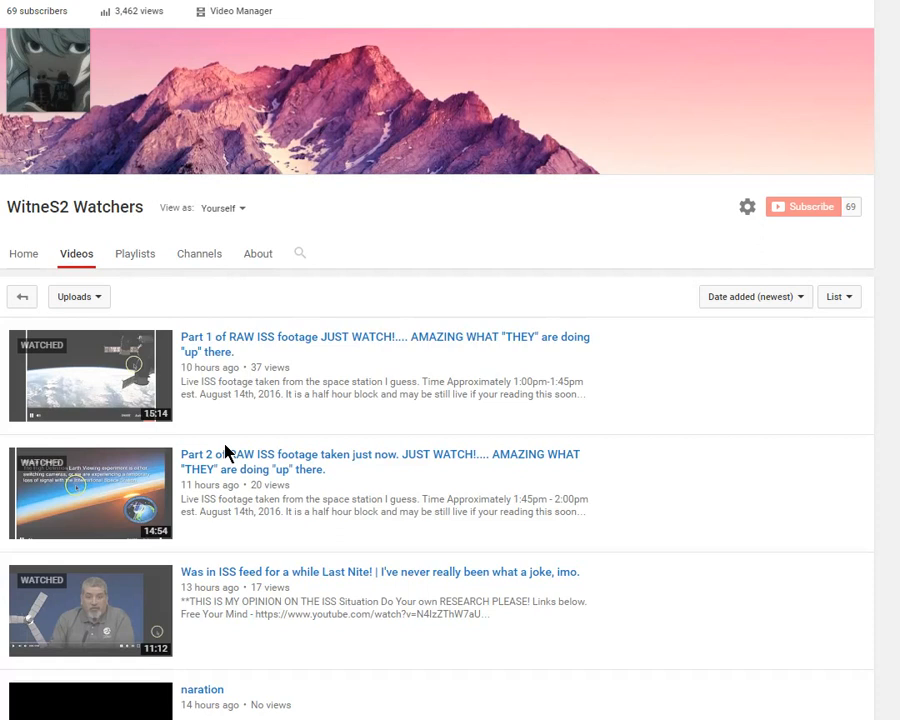
{"action": "mouse_move", "coordinate": [218, 448]}
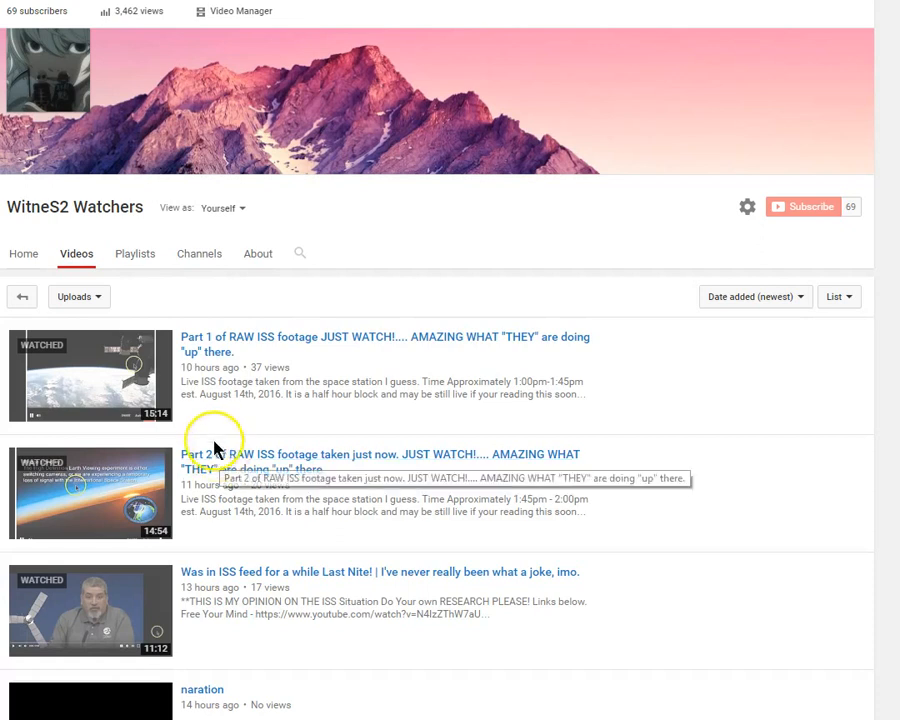
{"action": "mouse_move", "coordinate": [192, 337]}
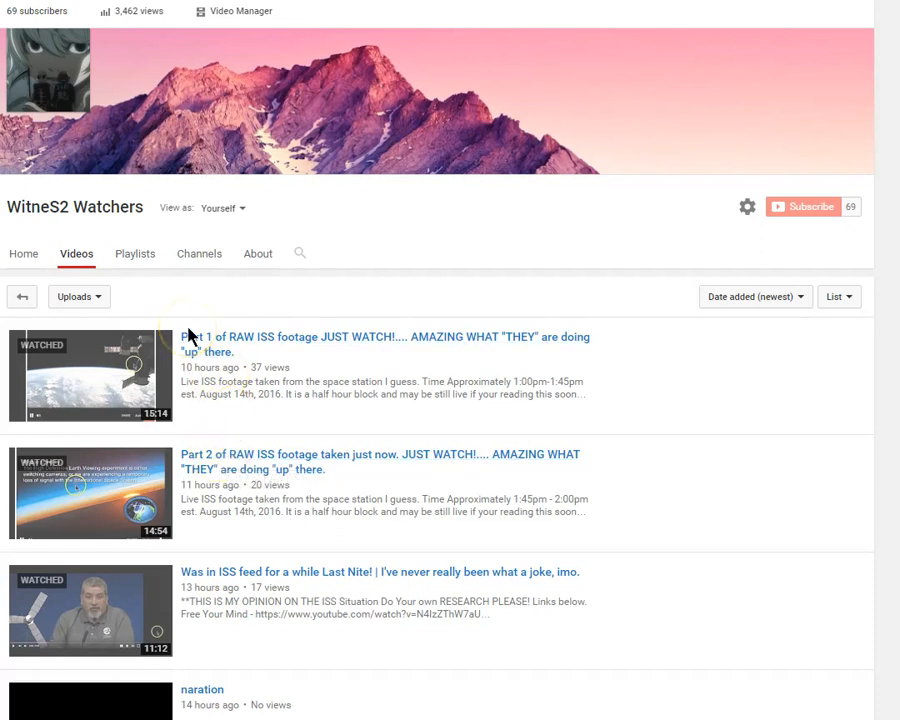